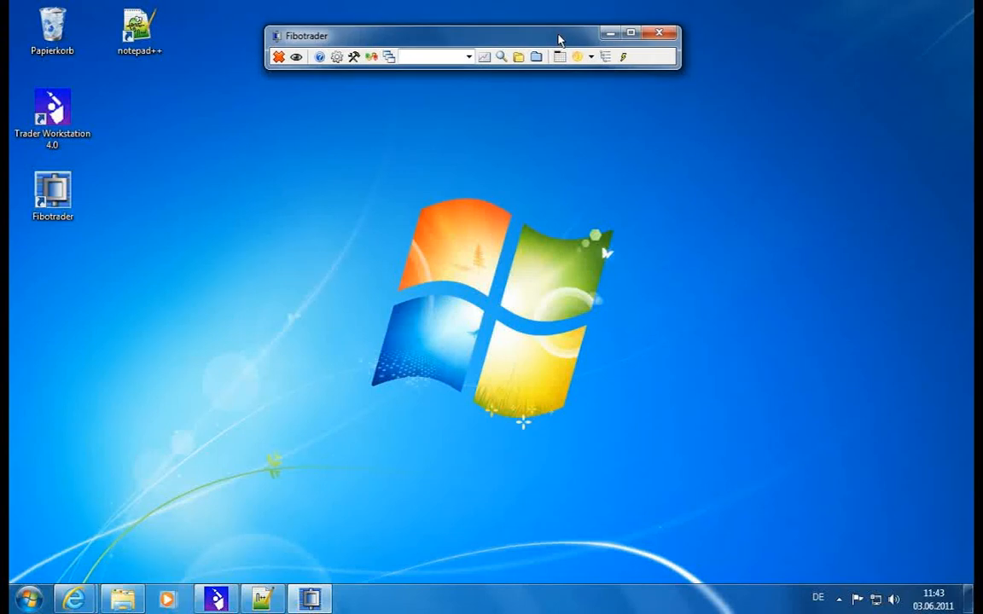
mouse_move(456, 57)
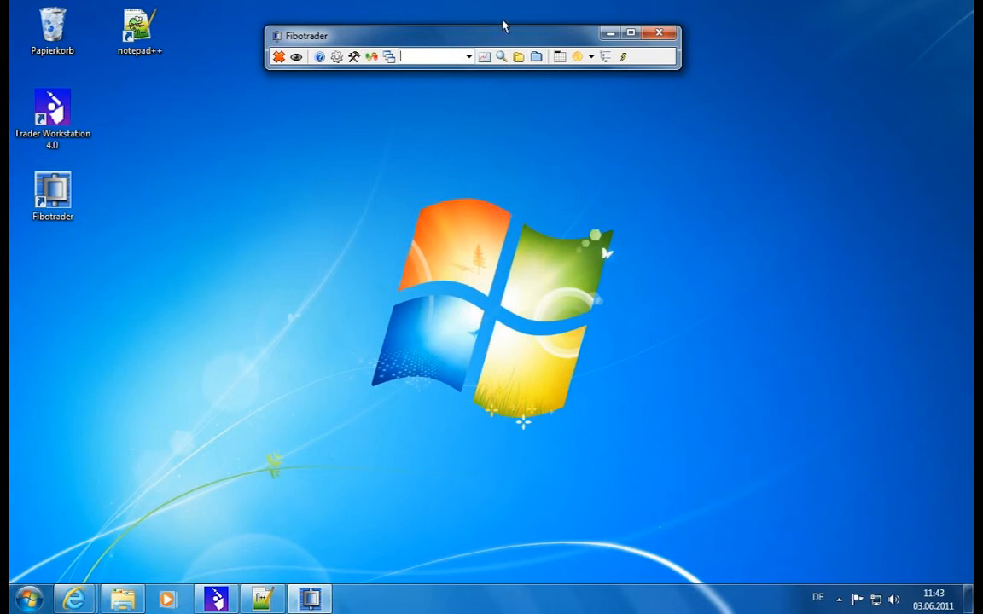
mouse_move(501, 143)
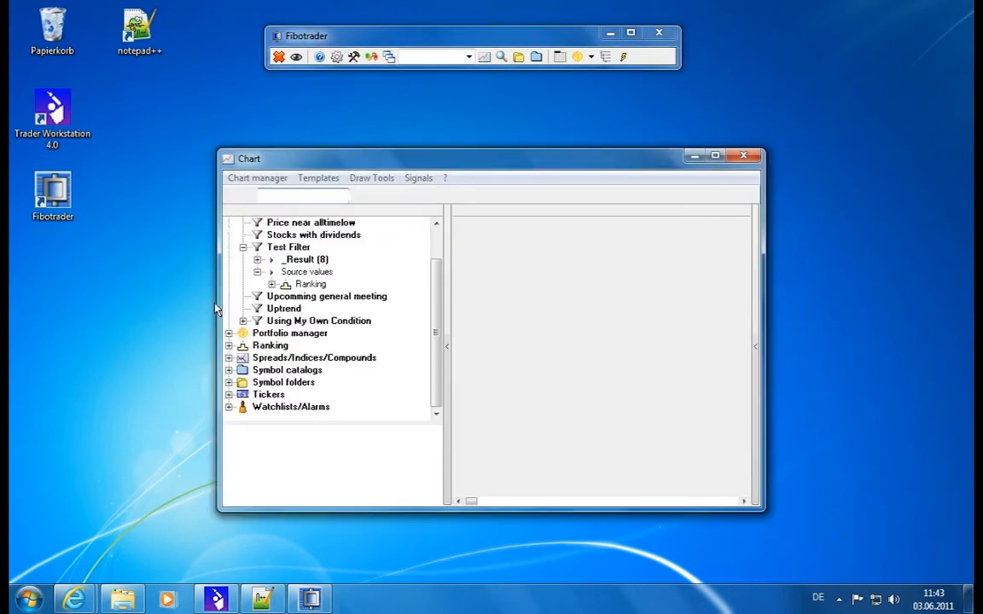
- Browse the Explorer tree, expanding the Test Filter ranking stocks and then collapsing that branch
click(270, 284)
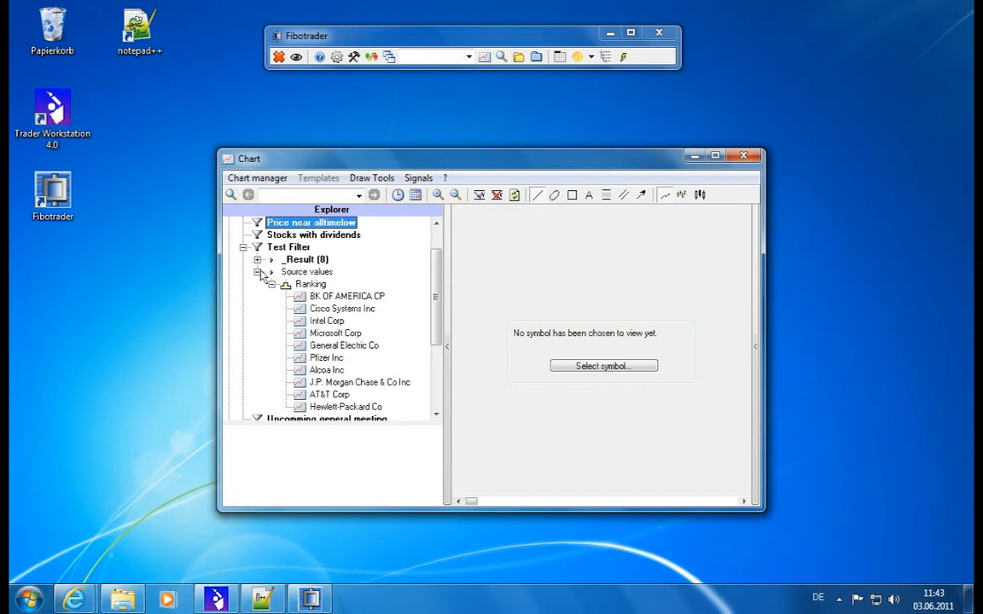
click(244, 247)
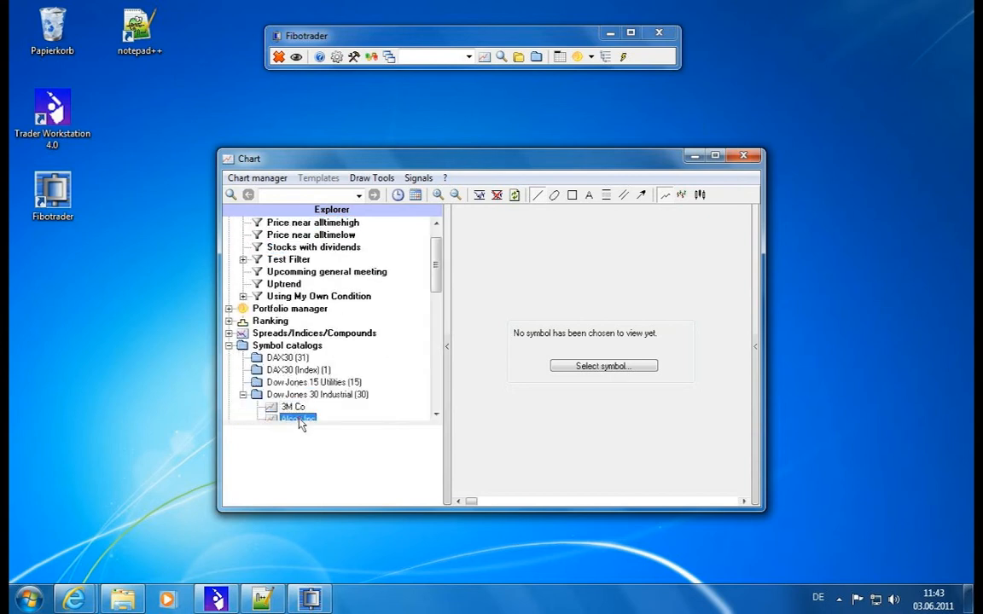
- Open the 3M Co chart, set its signal report to Periods, and open a file browser
double_click(292, 407)
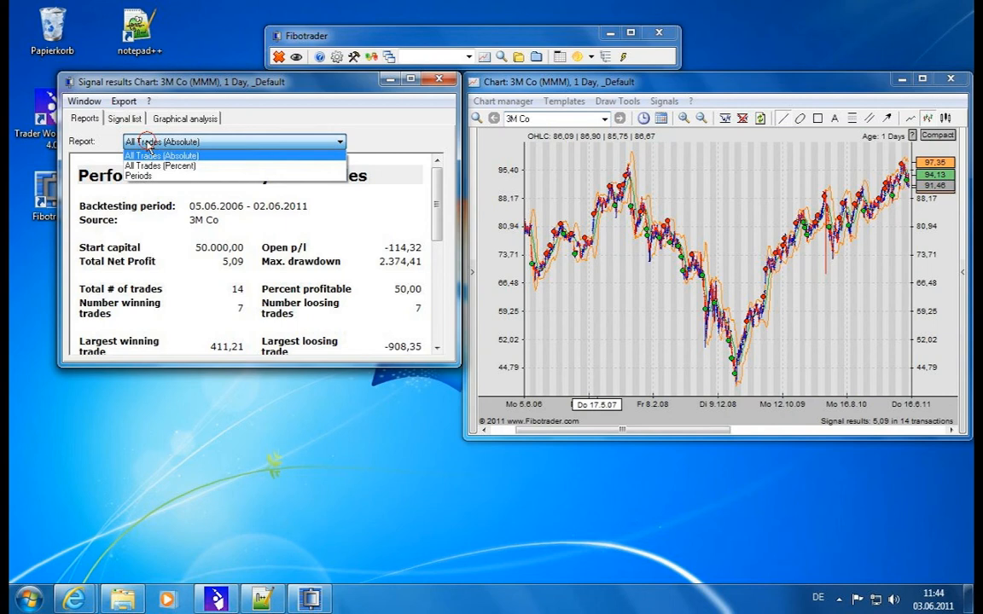
click(138, 176)
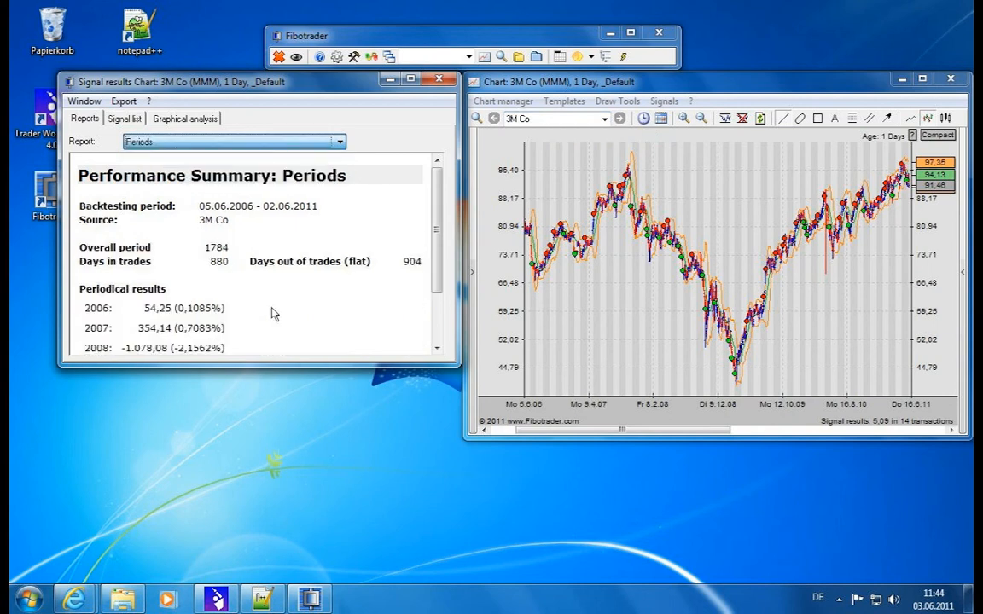
mouse_move(275, 376)
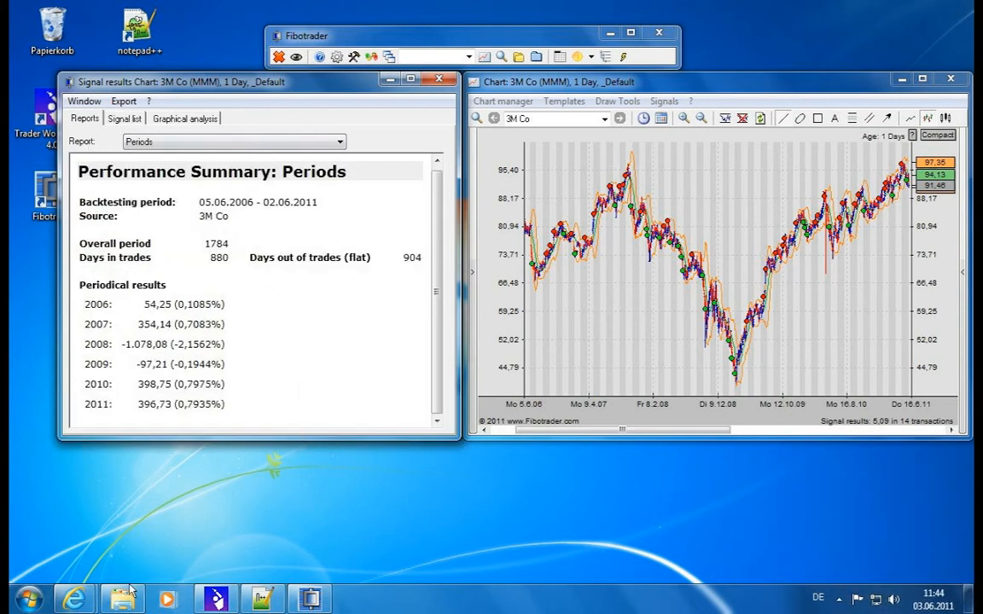
click(121, 598)
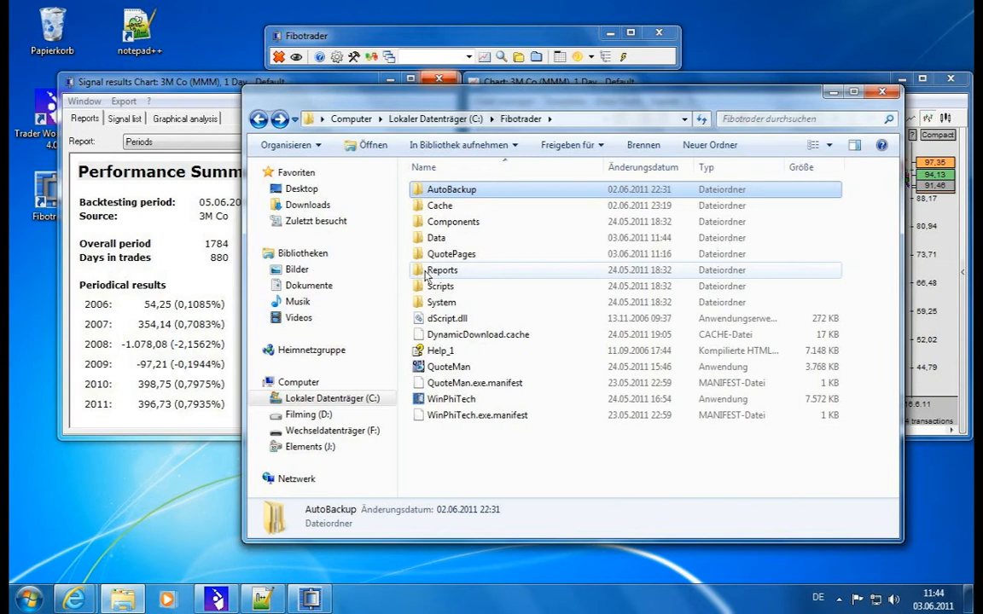
- Navigate to Reports\Signals\1 and select the All Trades (Absolute) template
double_click(442, 269)
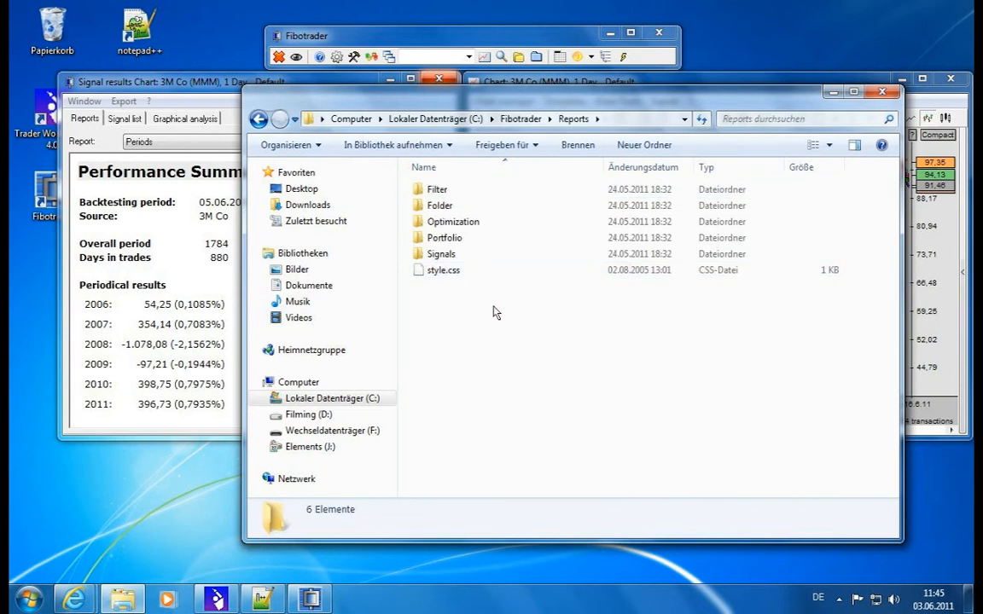
click(437, 188)
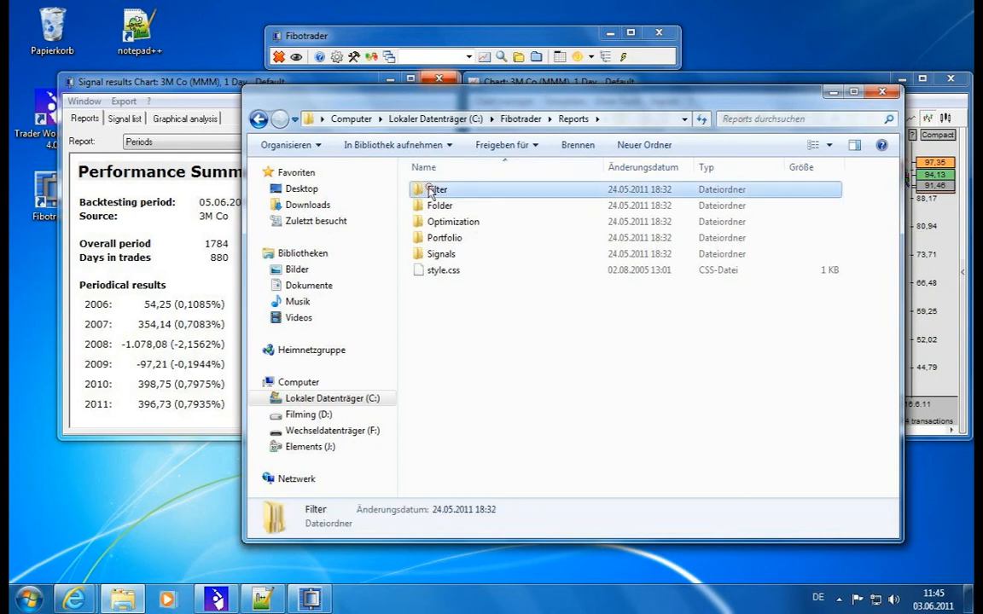
double_click(437, 188)
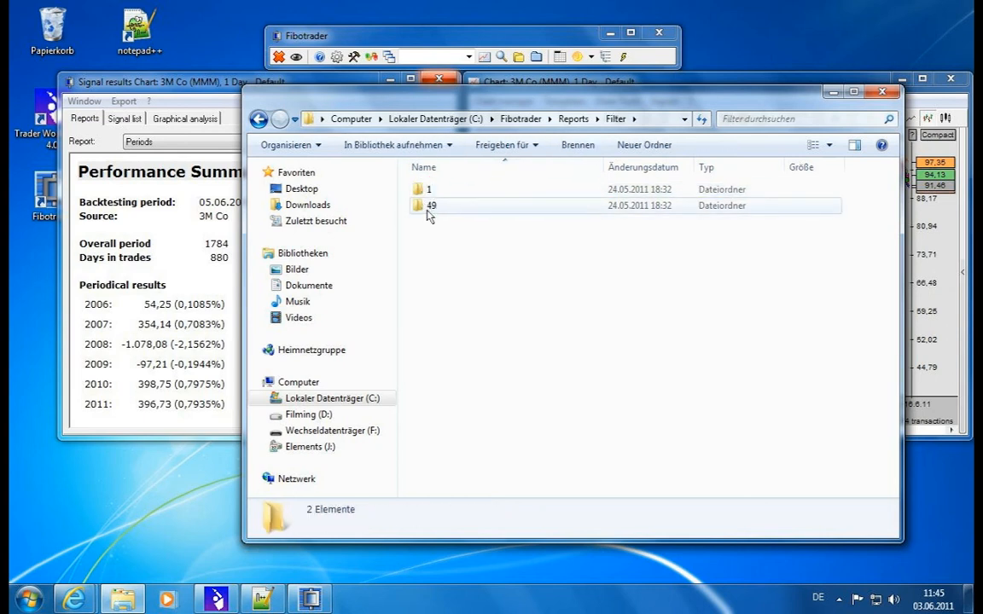
mouse_move(430, 189)
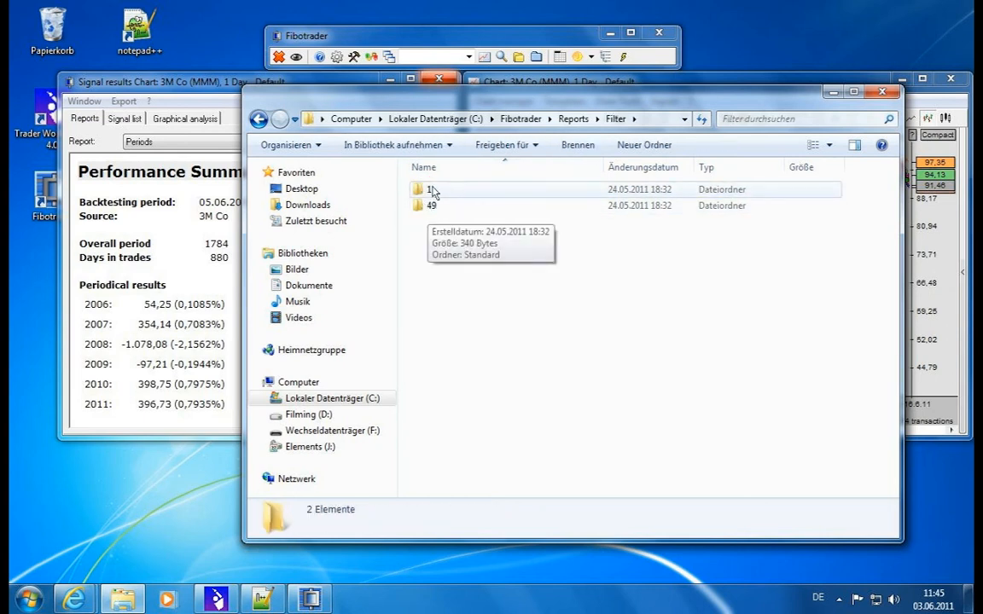
double_click(431, 189)
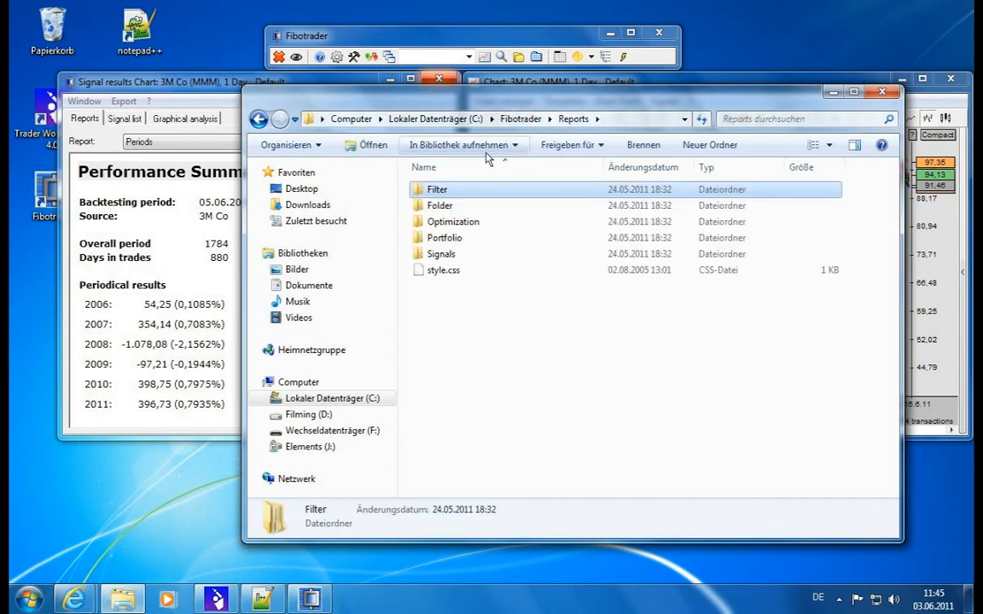
mouse_move(466, 237)
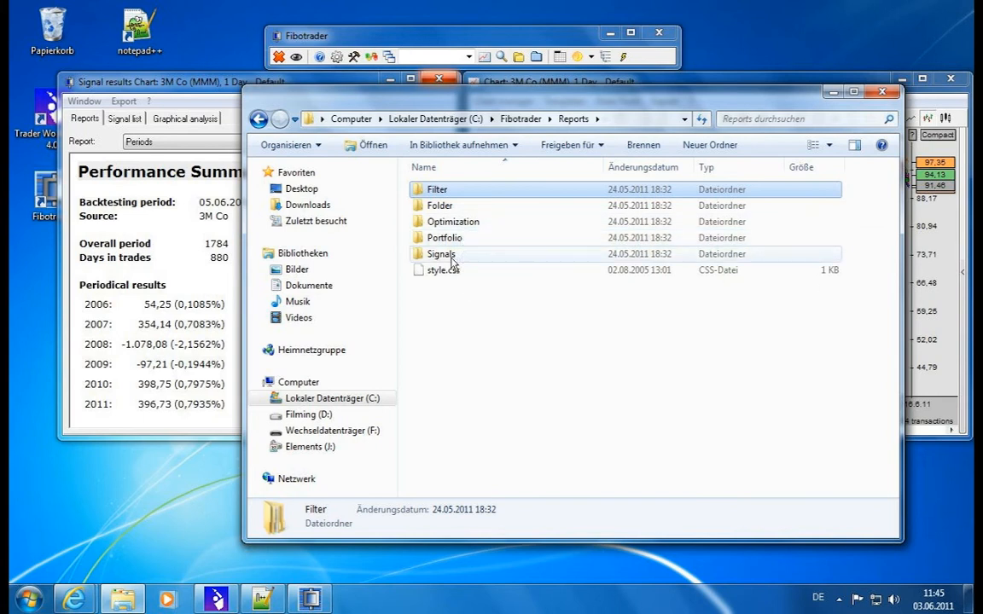
double_click(441, 254)
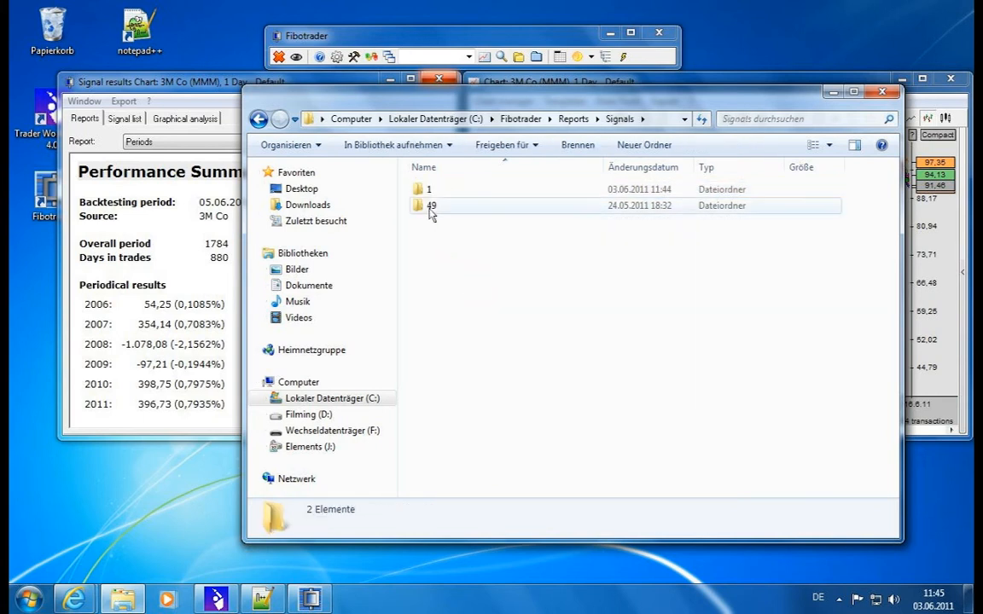
double_click(431, 189)
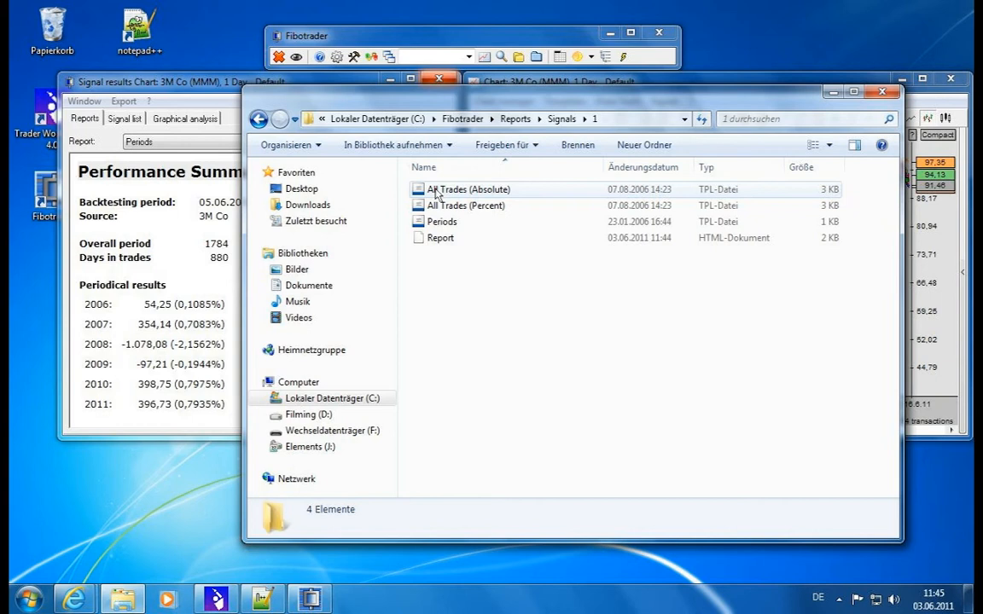
click(468, 189)
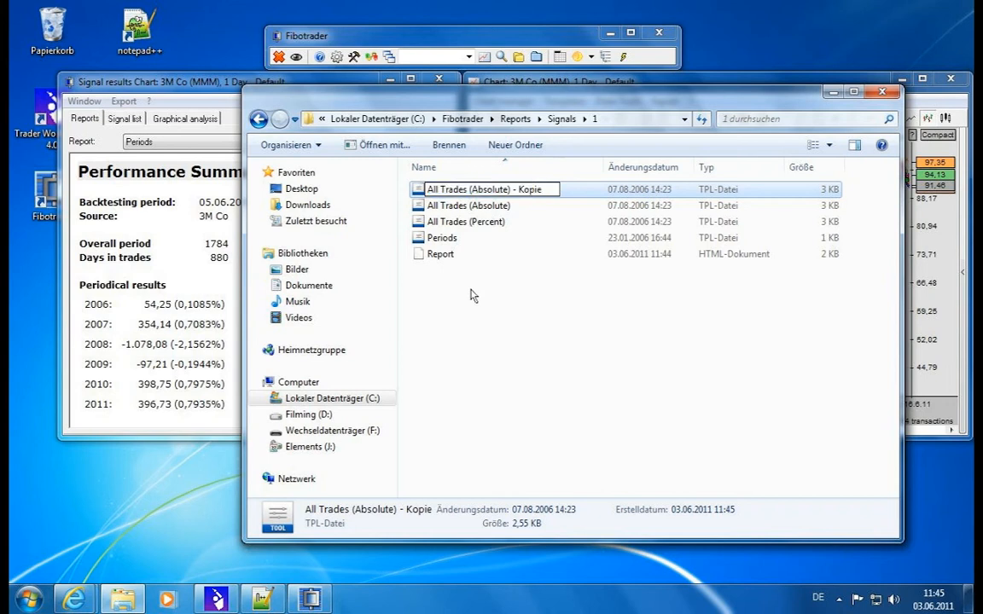
- Rename the copied template to 'Our Report' and open it in Notepad++
text(Our Report)
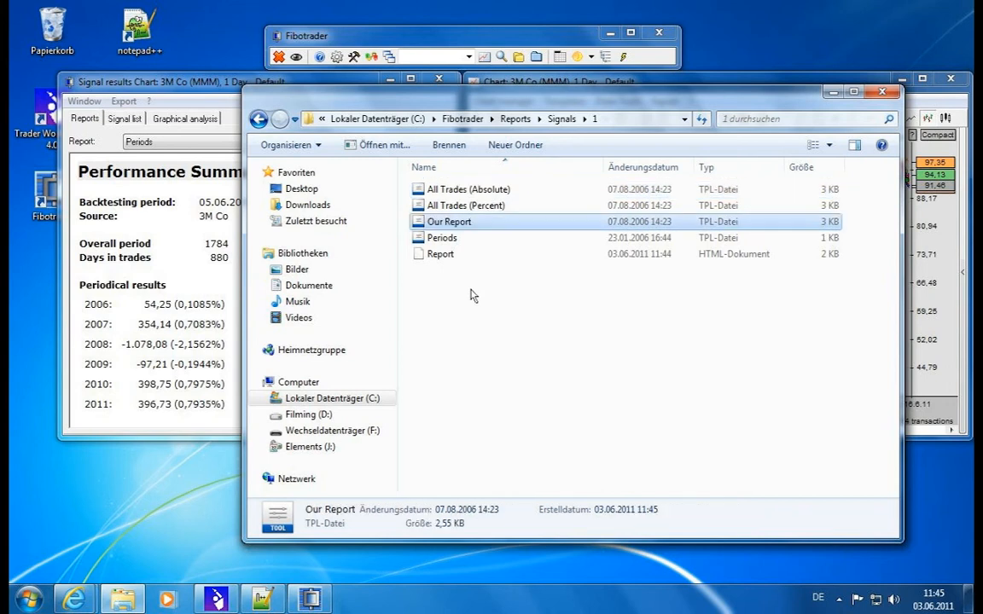
right_click(450, 221)
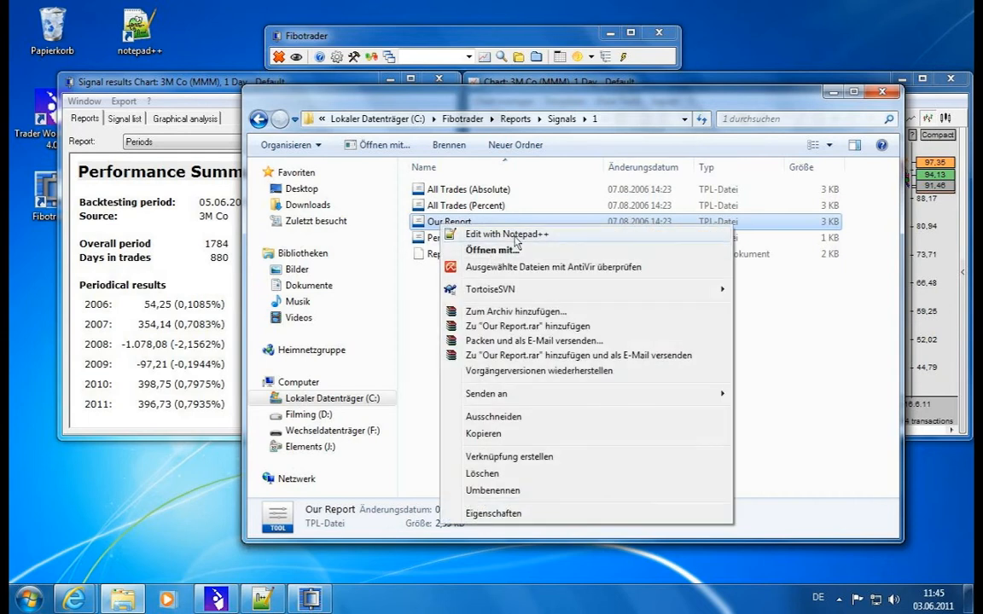
click(506, 233)
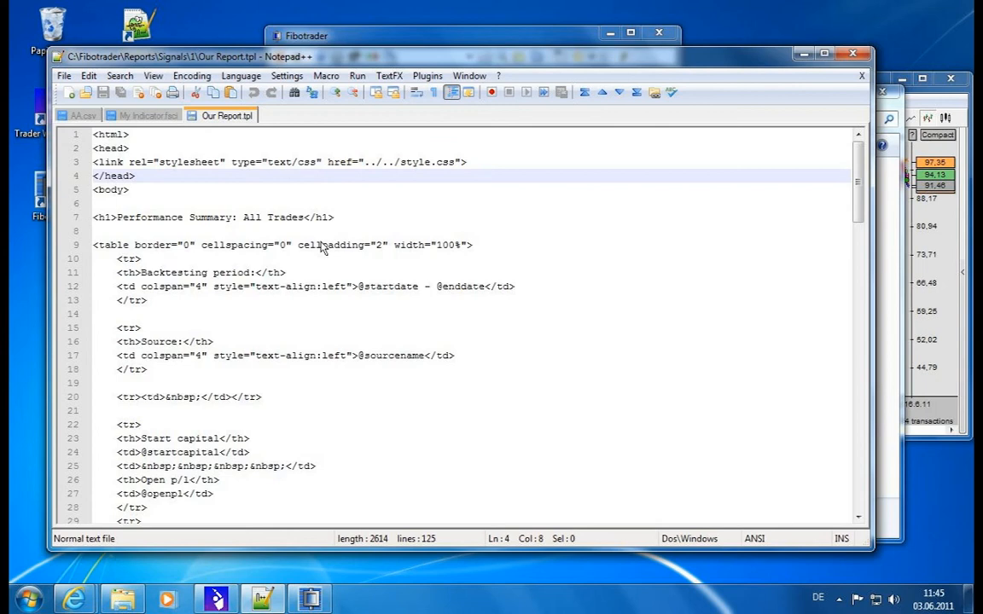
- Insert 'My' before 'Performance' in the template's <h1> heading on line 7
click(183, 203)
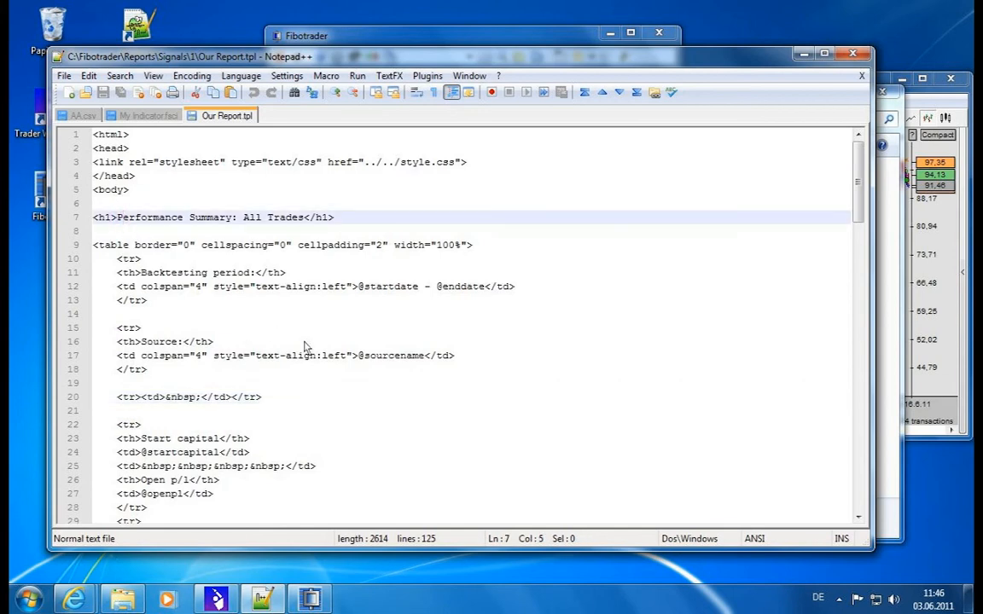
text(My)
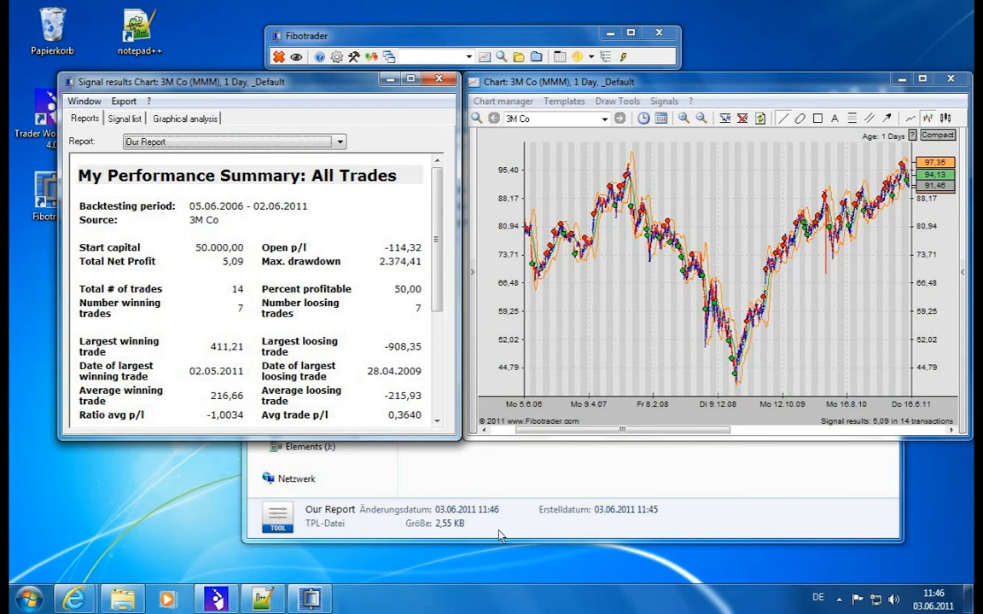
mouse_move(504, 496)
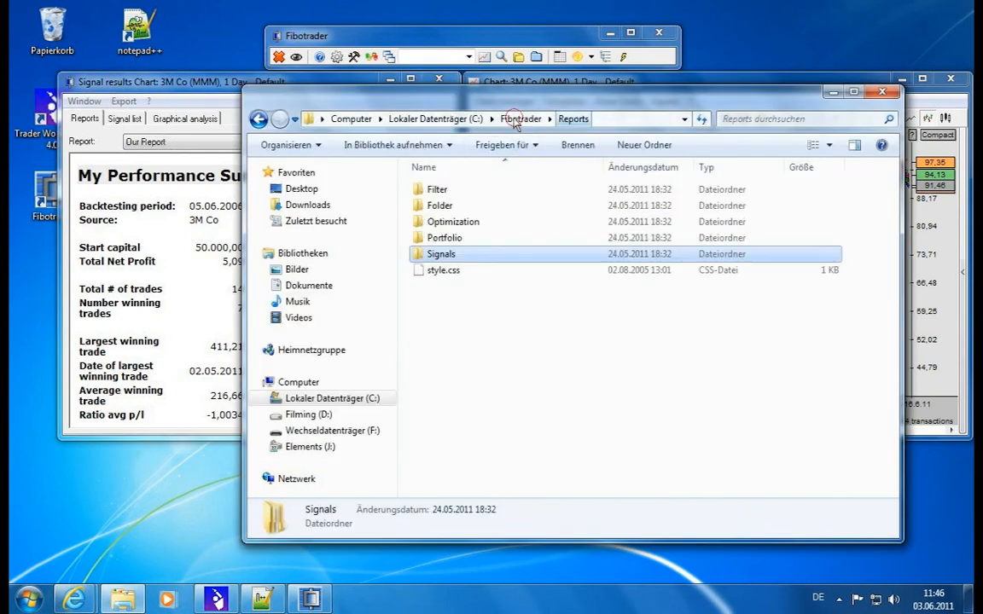
- Navigate to Reports\Portfolio\1\Standard and open Portfolio.html in Notepad++
double_click(444, 237)
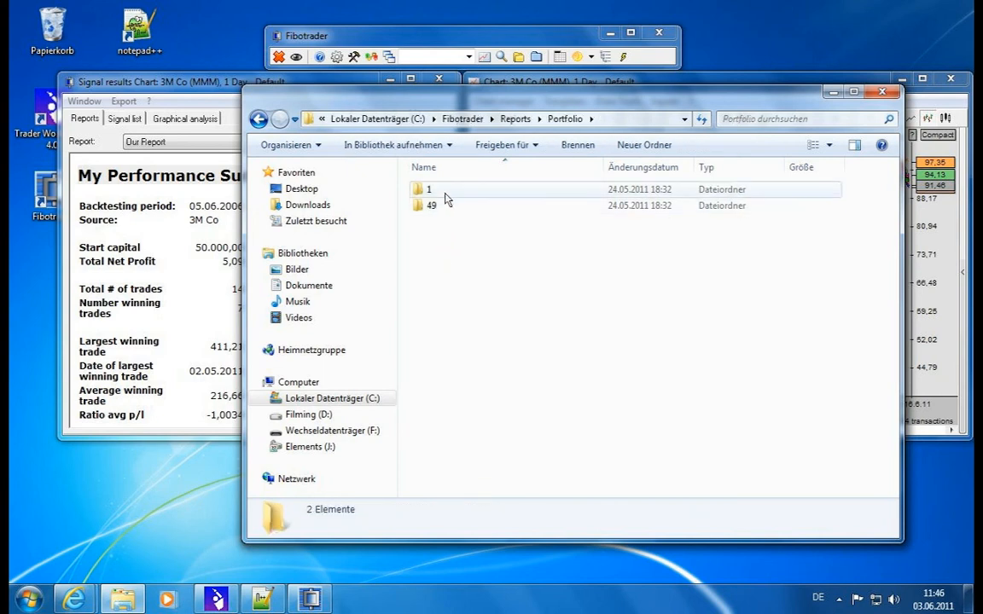
double_click(429, 188)
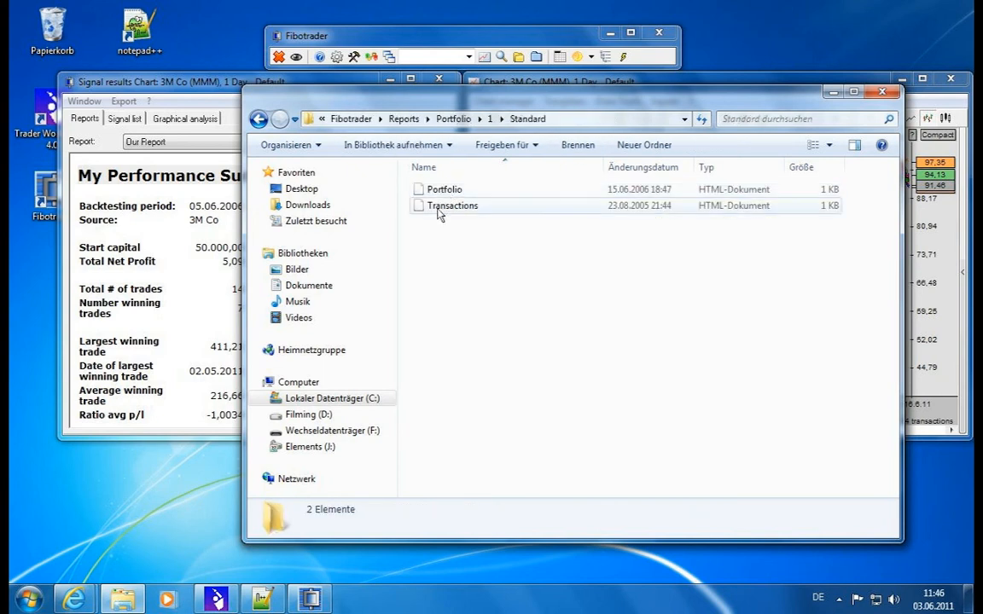
right_click(443, 188)
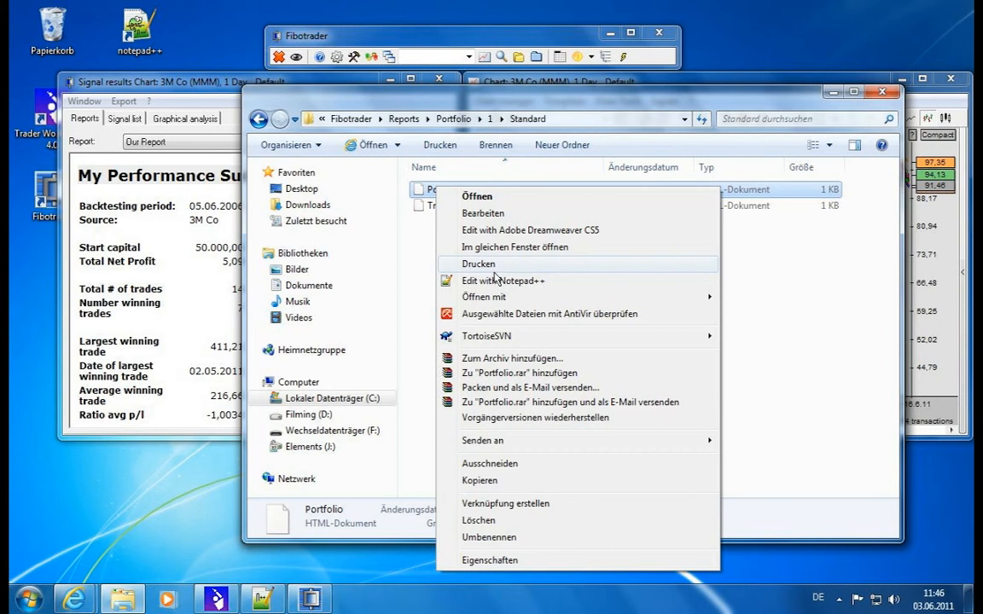
click(502, 279)
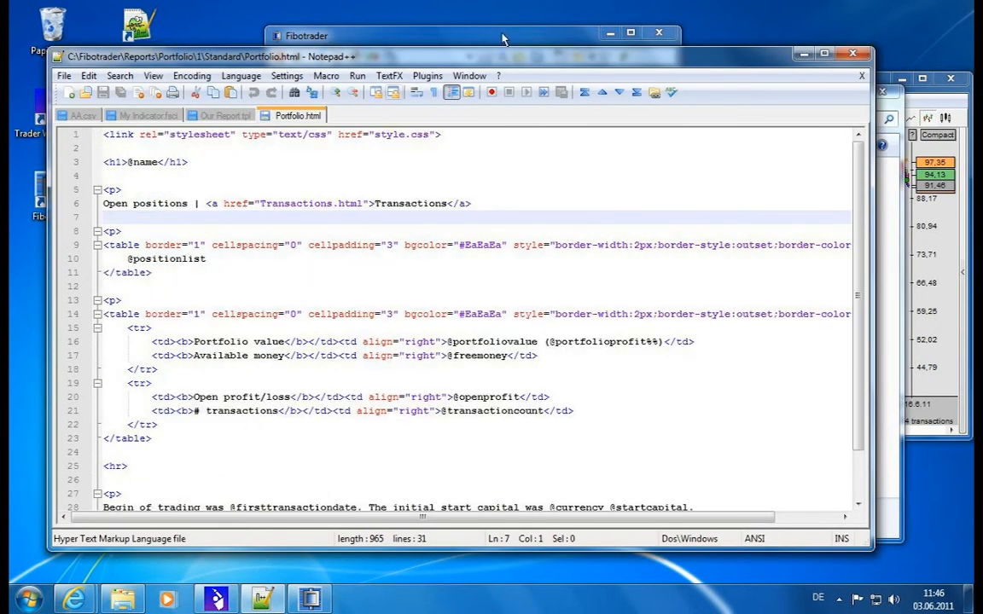
mouse_move(467, 92)
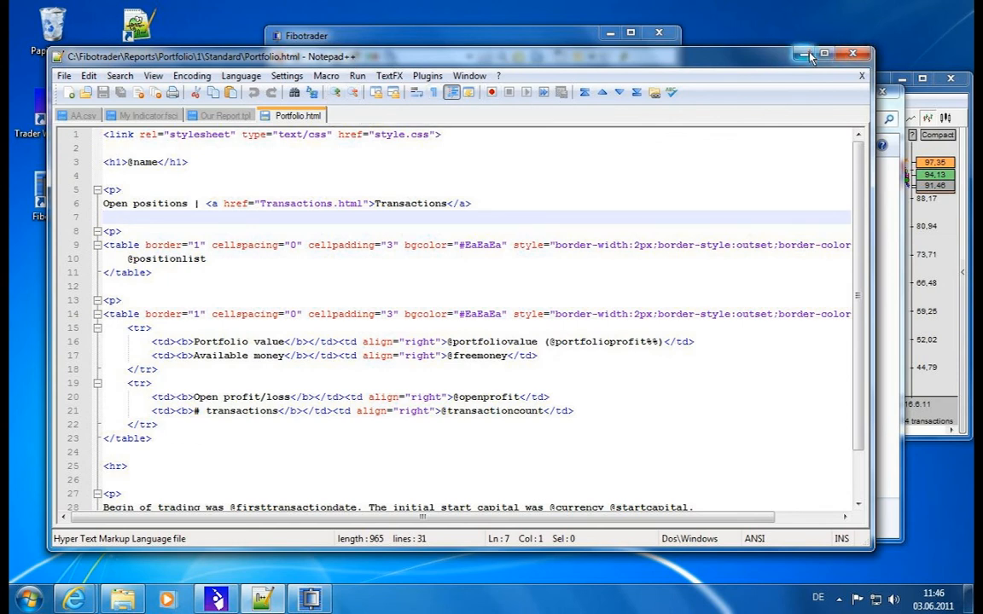
- Minimize Notepad++ and name the copied Standard folder 'MyExport'
click(806, 54)
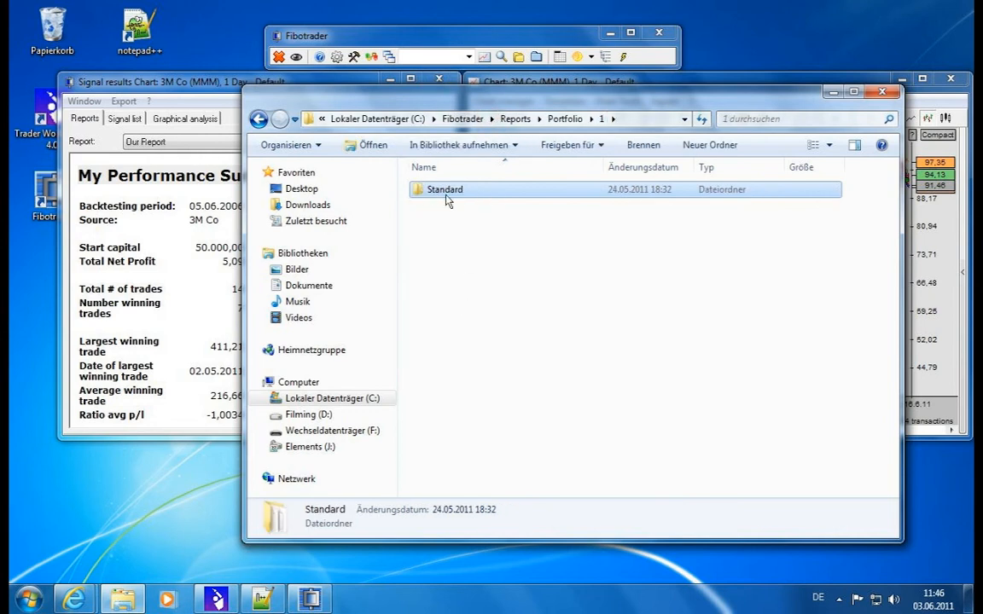
mouse_move(450, 209)
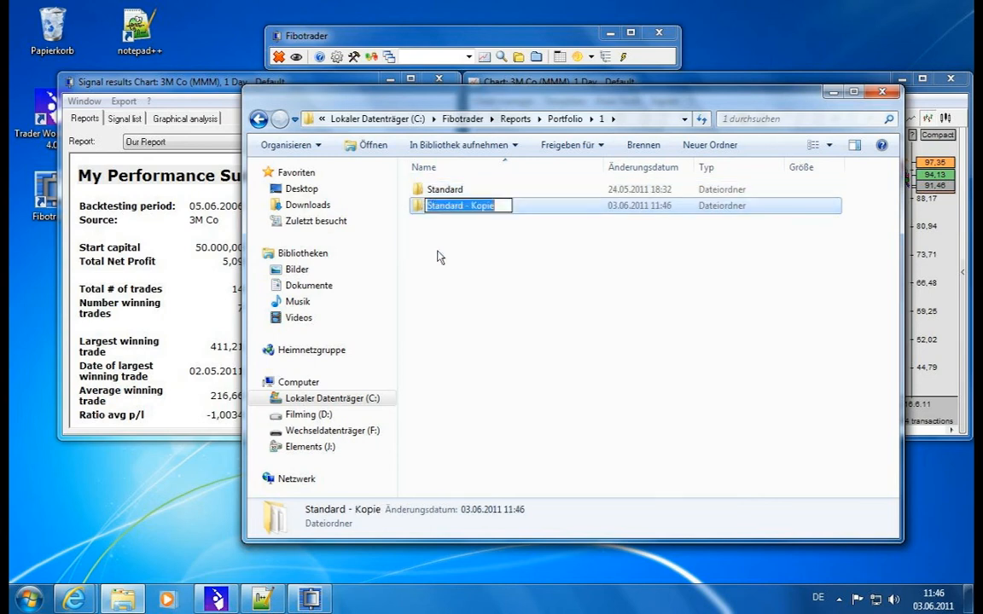
text(MyExport)
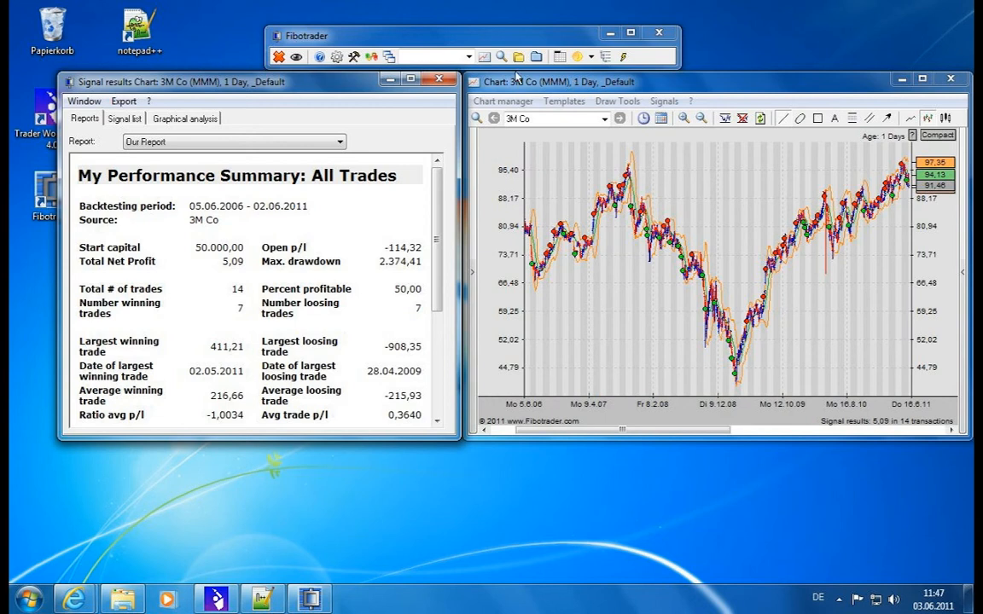
- Open the manual at Chart signals > Signal results > Creating custom reports
click(148, 101)
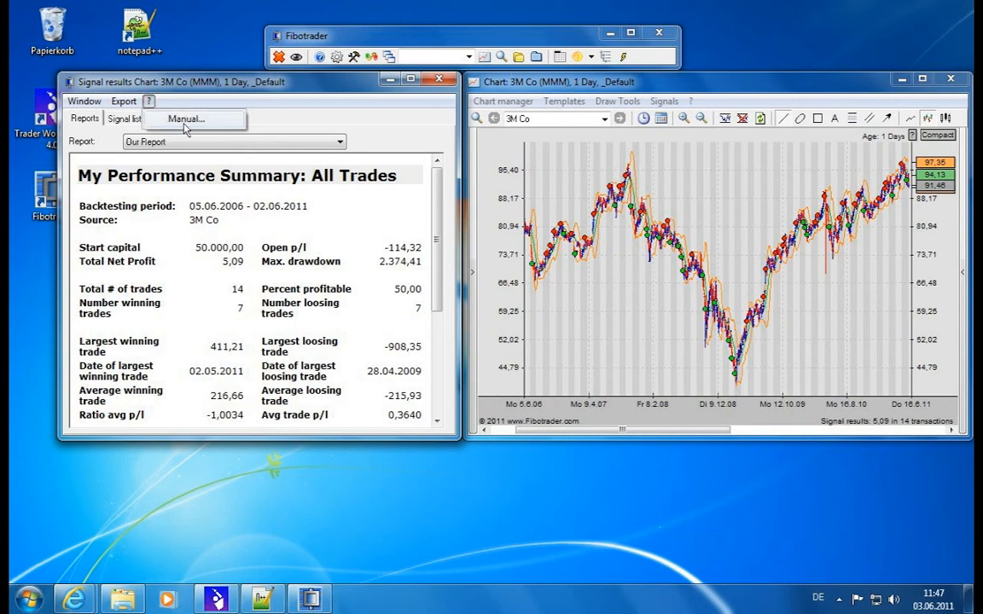
click(185, 118)
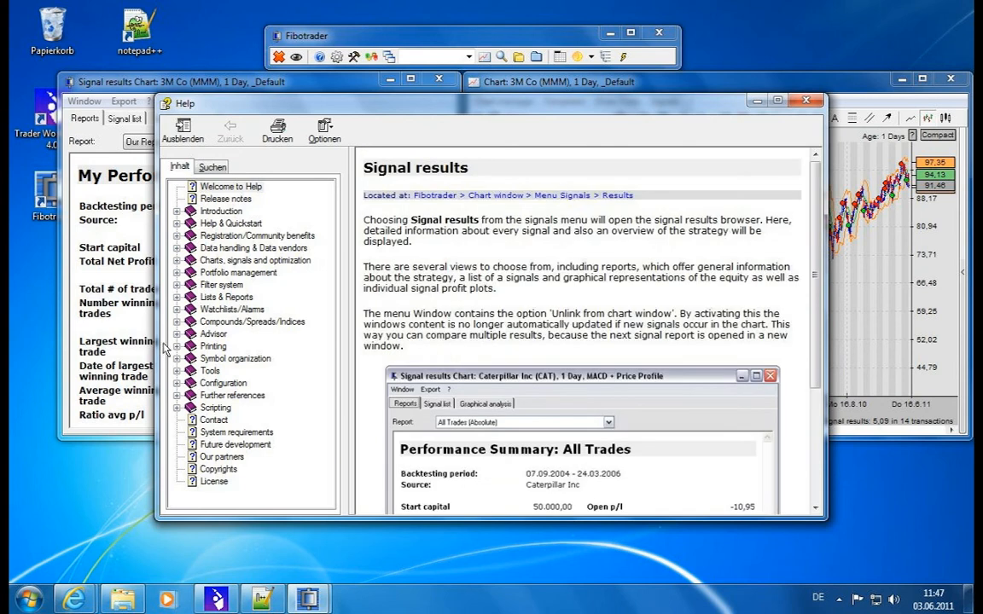
mouse_move(176, 265)
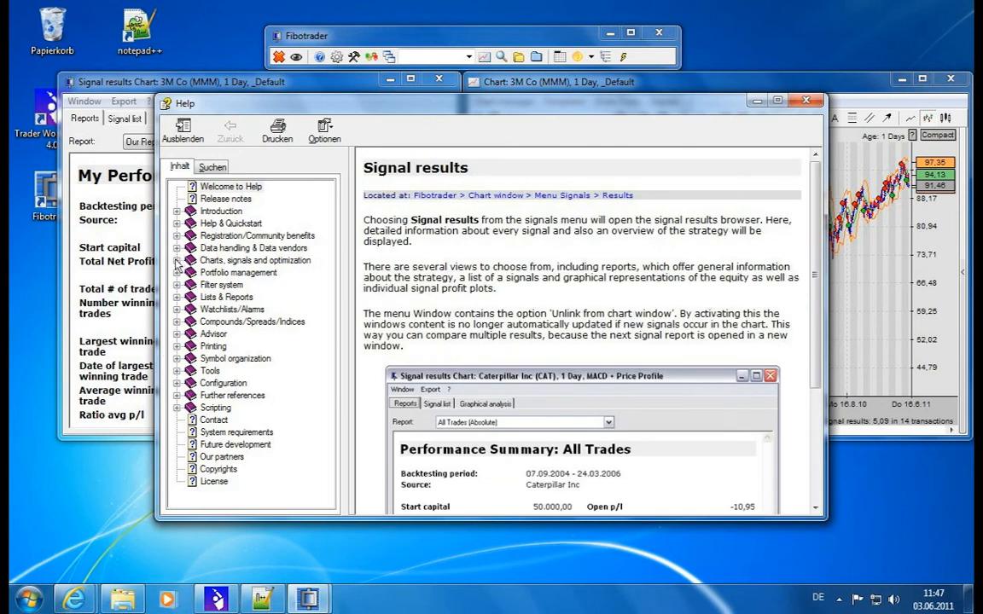
click(178, 260)
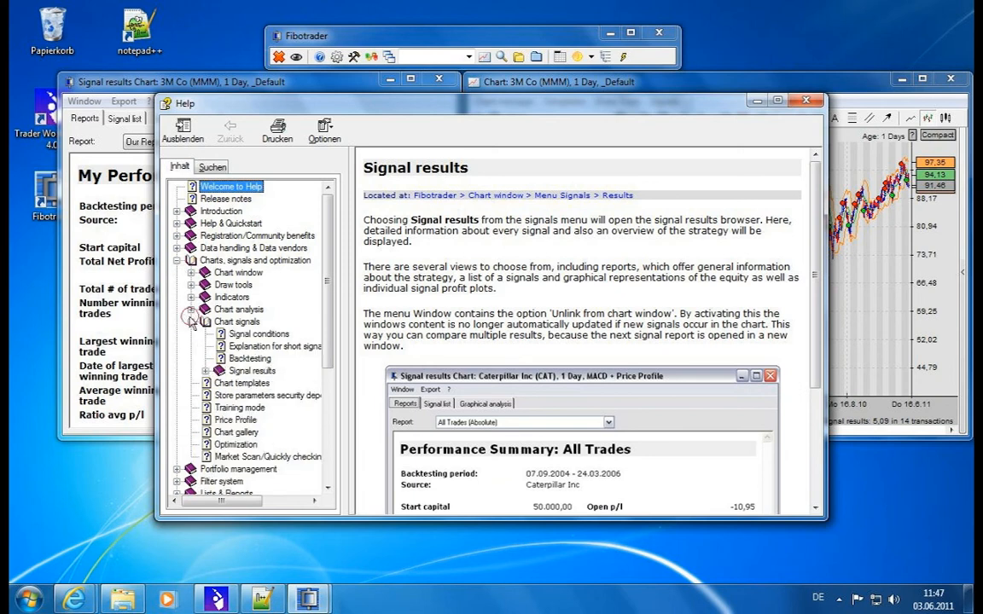
click(217, 371)
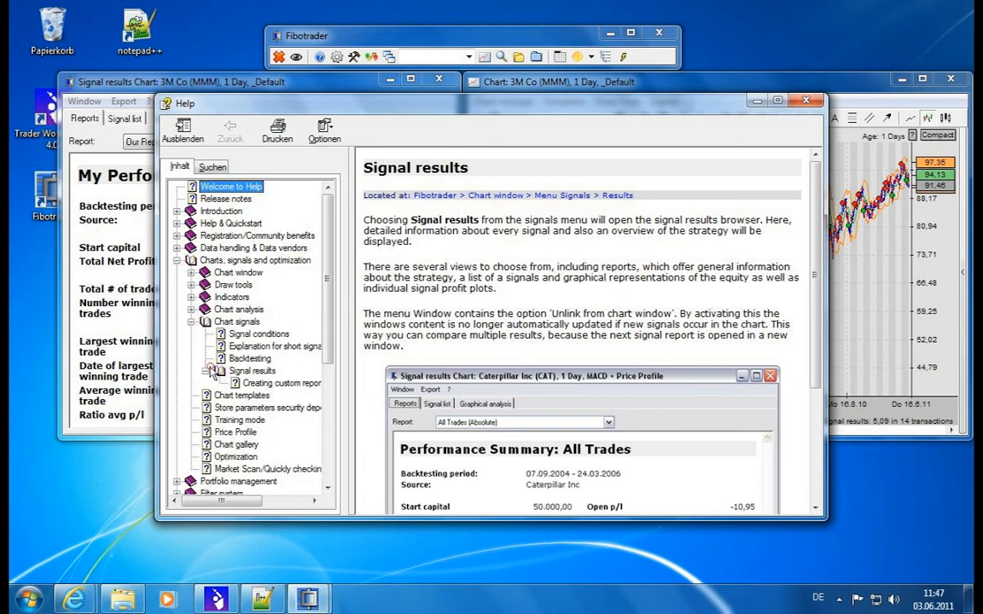
click(252, 370)
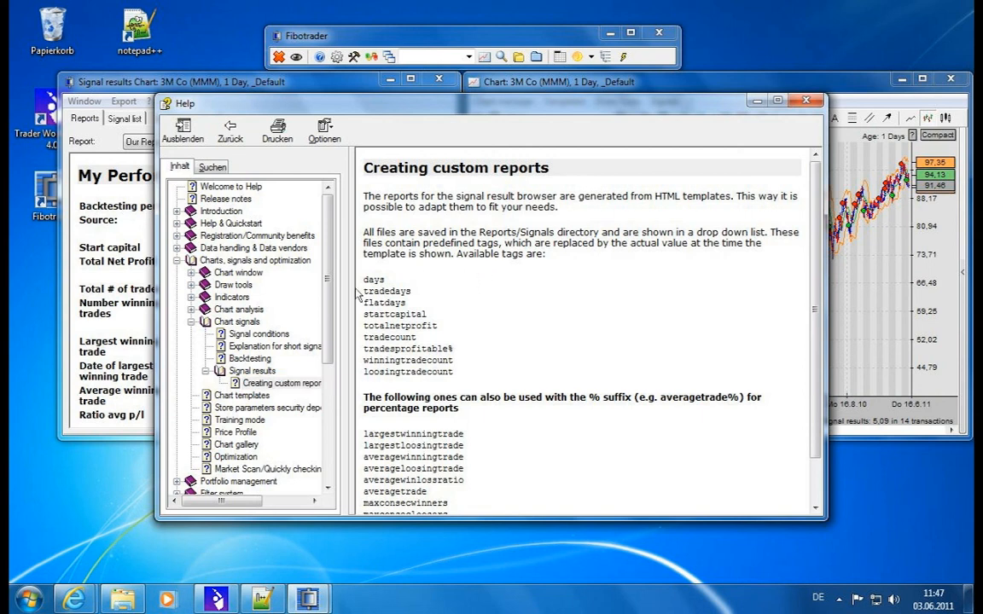
drag(364, 279, 454, 371)
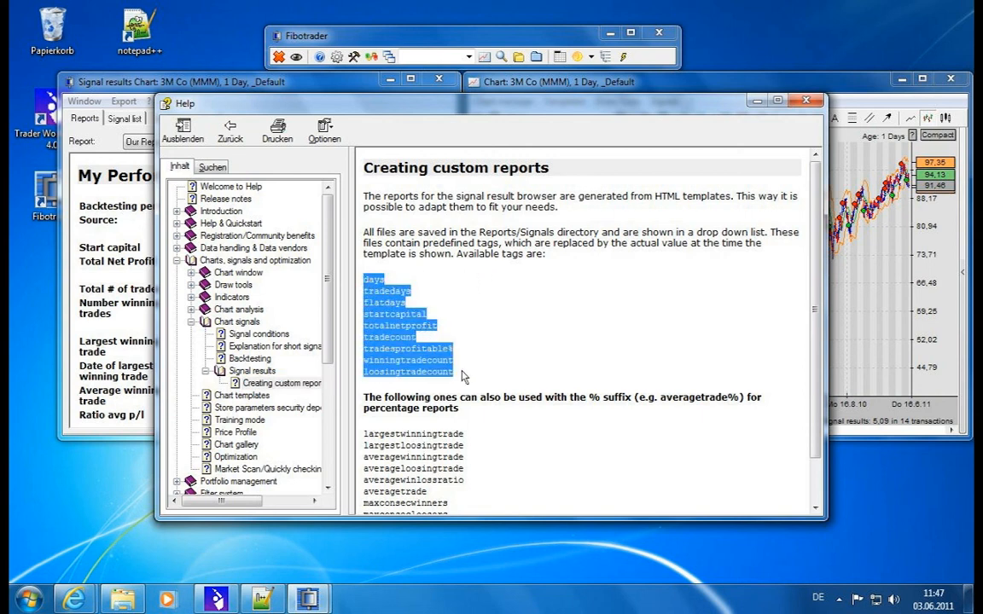
scroll(down, 3)
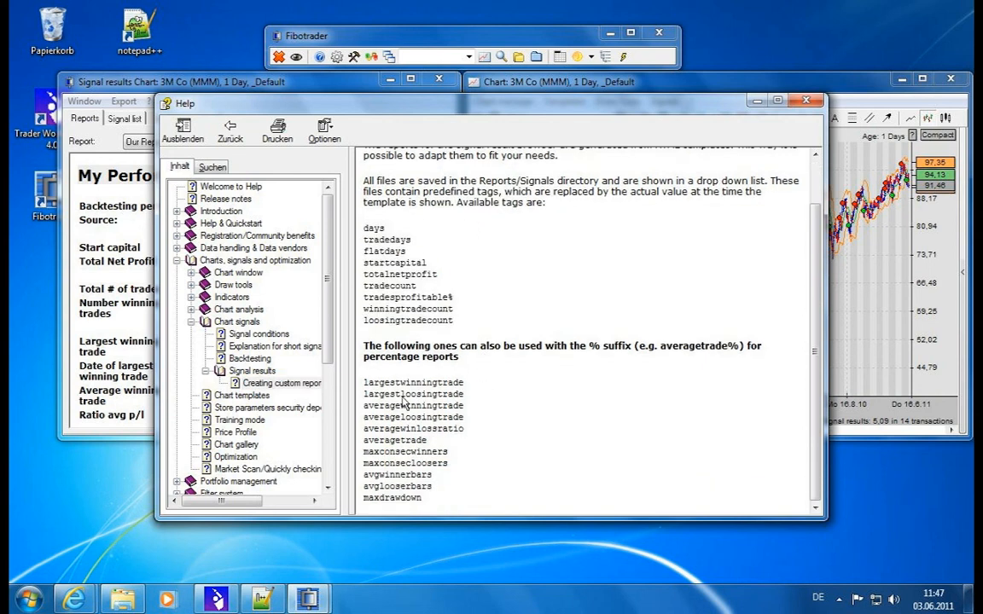
drag(365, 382, 418, 497)
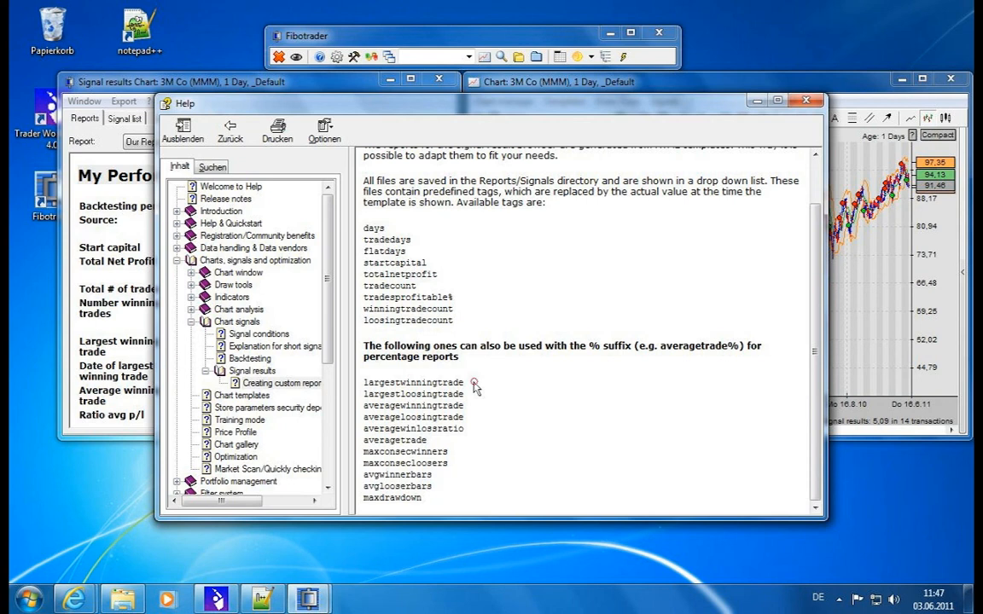
mouse_move(373, 390)
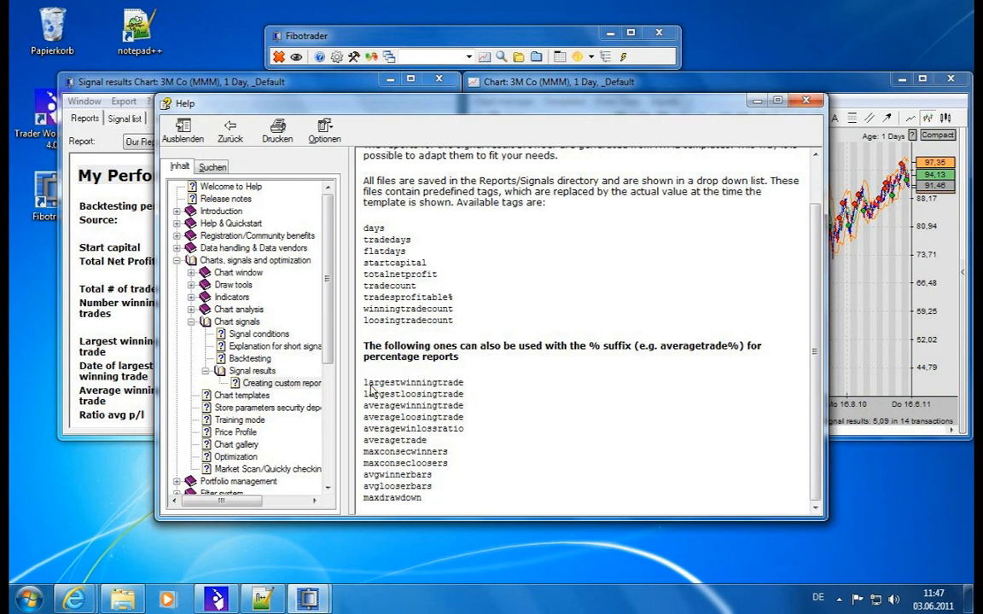
mouse_move(314, 495)
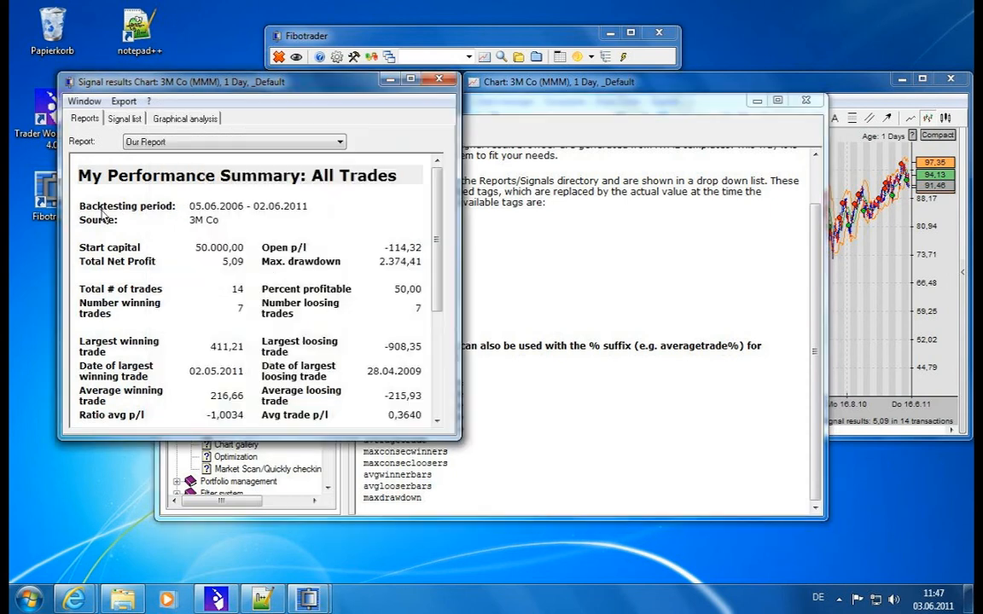
mouse_move(208, 313)
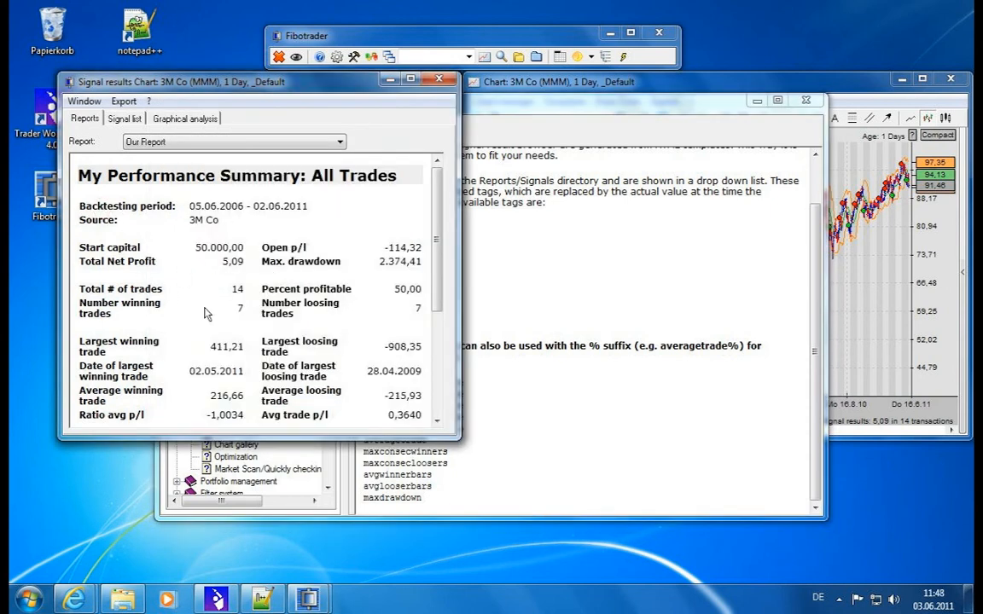